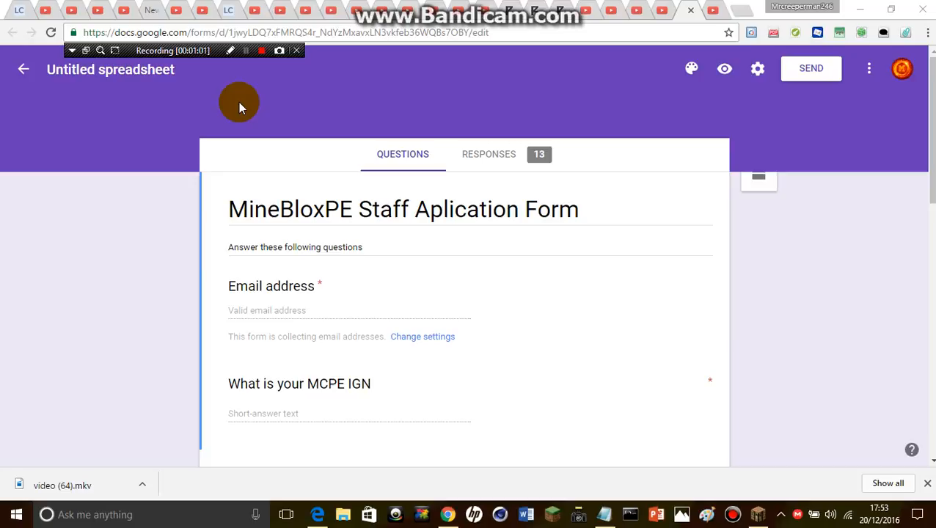
mouse_move(325, 154)
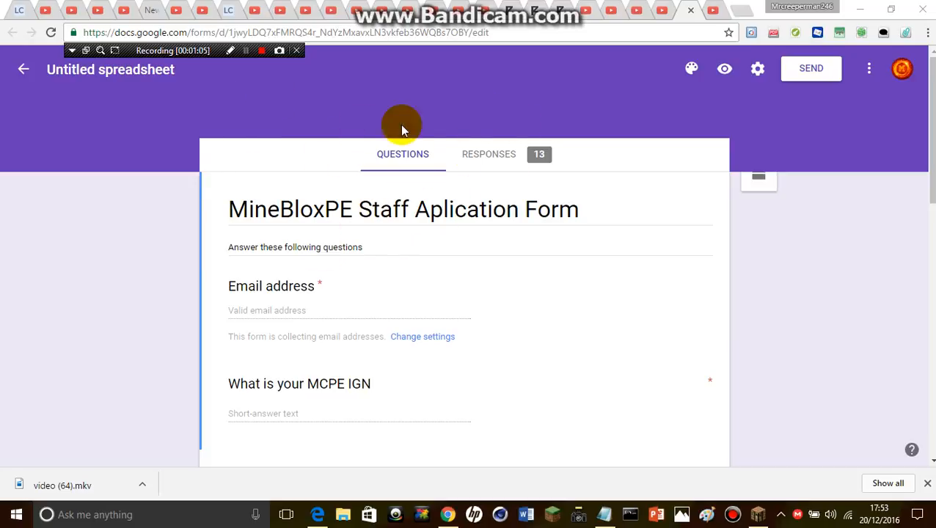
mouse_move(431, 100)
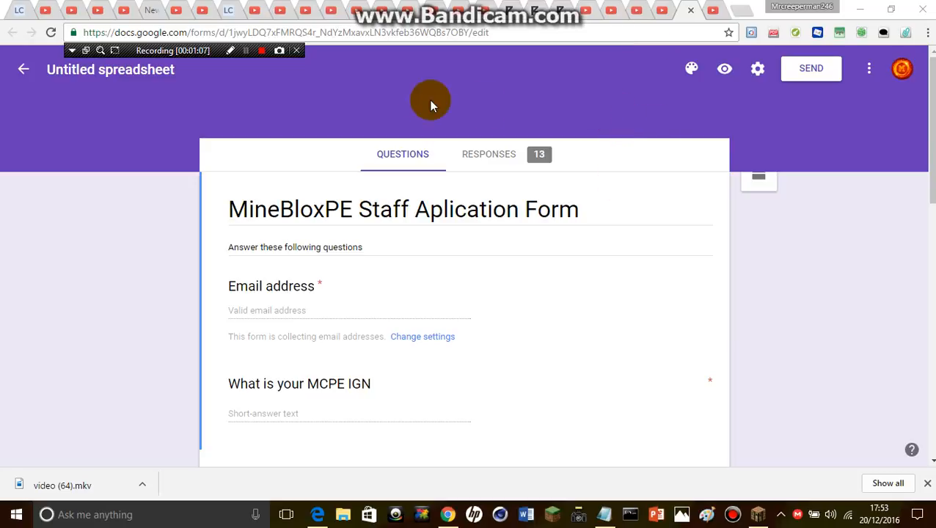
mouse_move(179, 337)
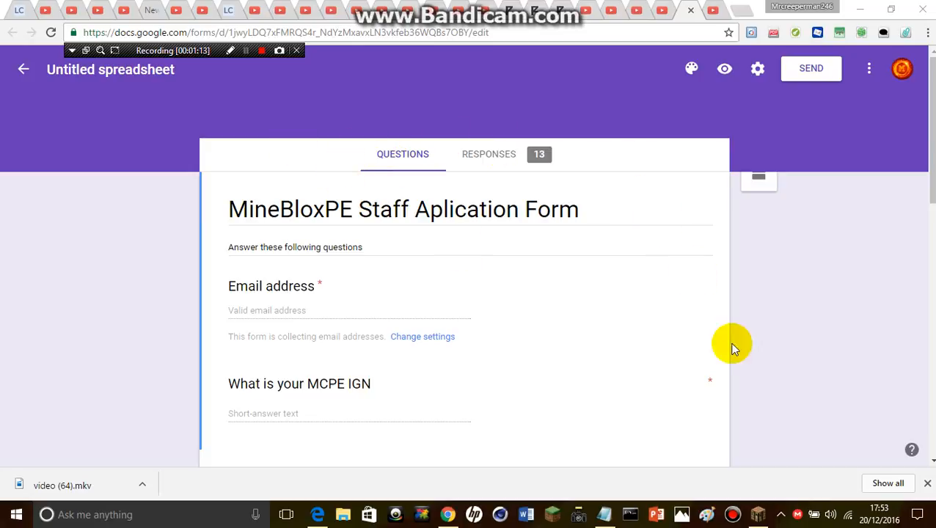
mouse_move(654, 297)
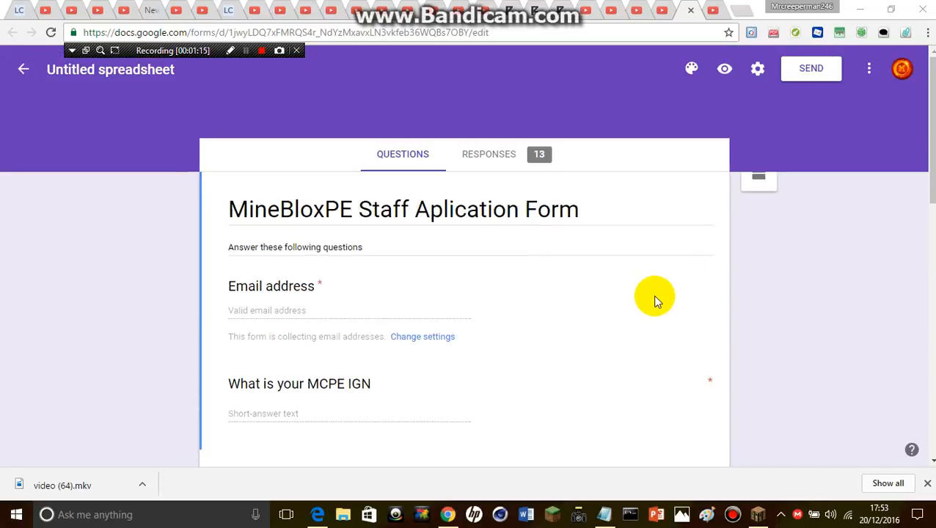
mouse_move(244, 137)
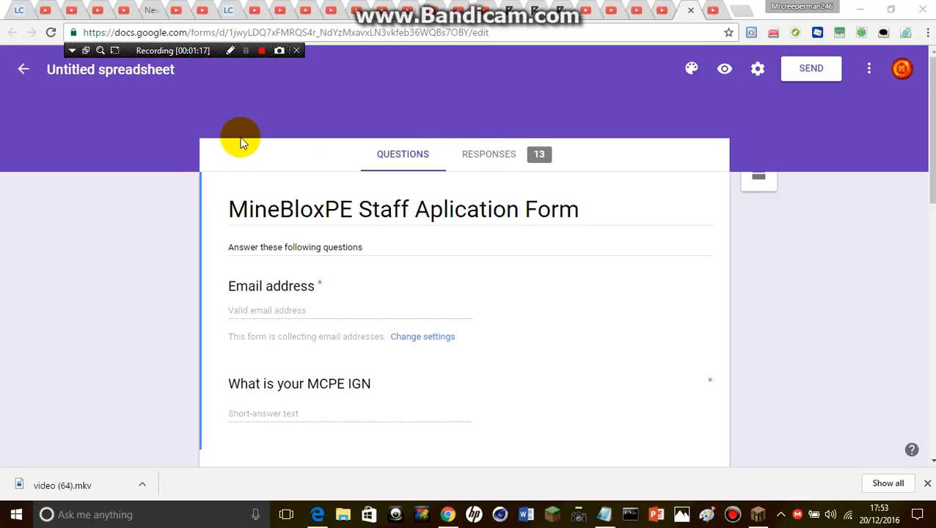